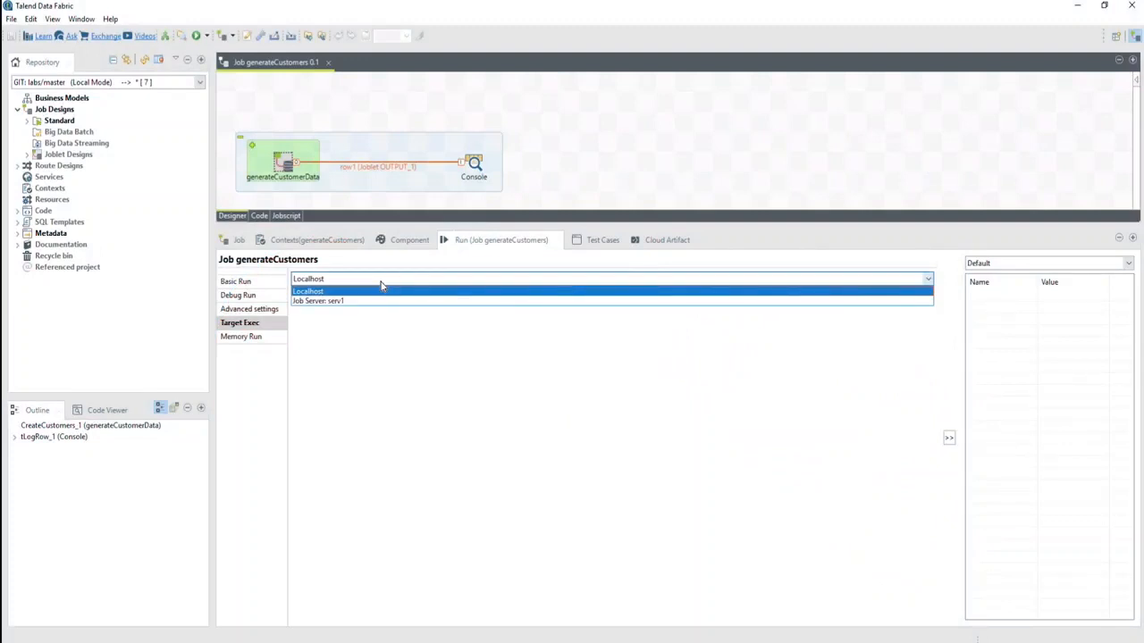
pyautogui.moveTo(364, 303)
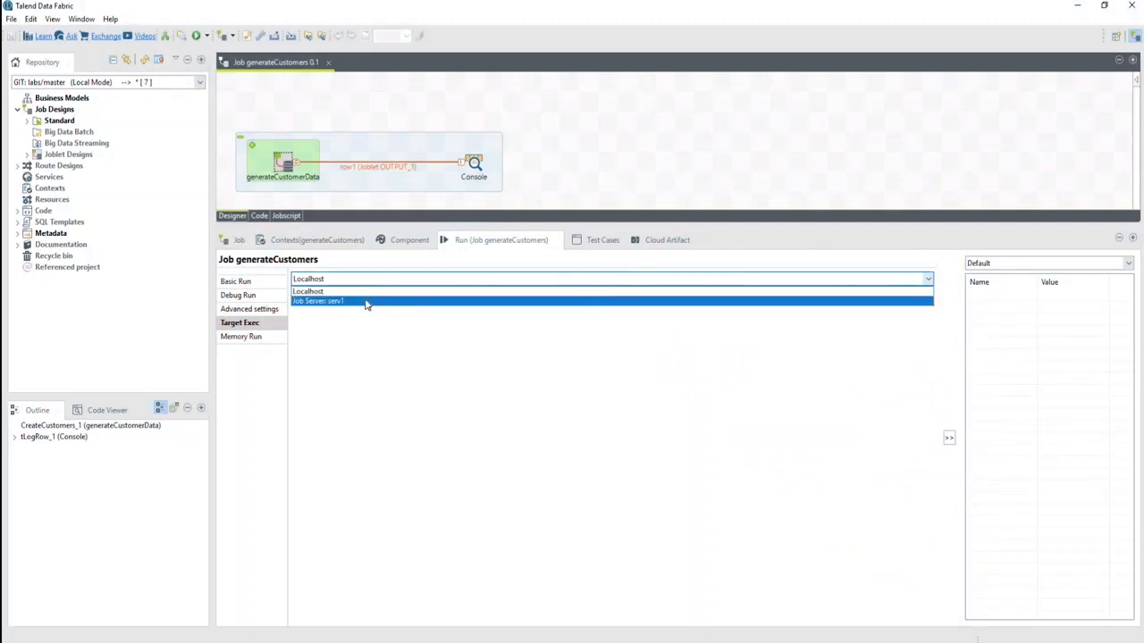
# Step: Set the generateCustomers execution target to Job Server serv1 and show the basic run view
pyautogui.click(318, 300)
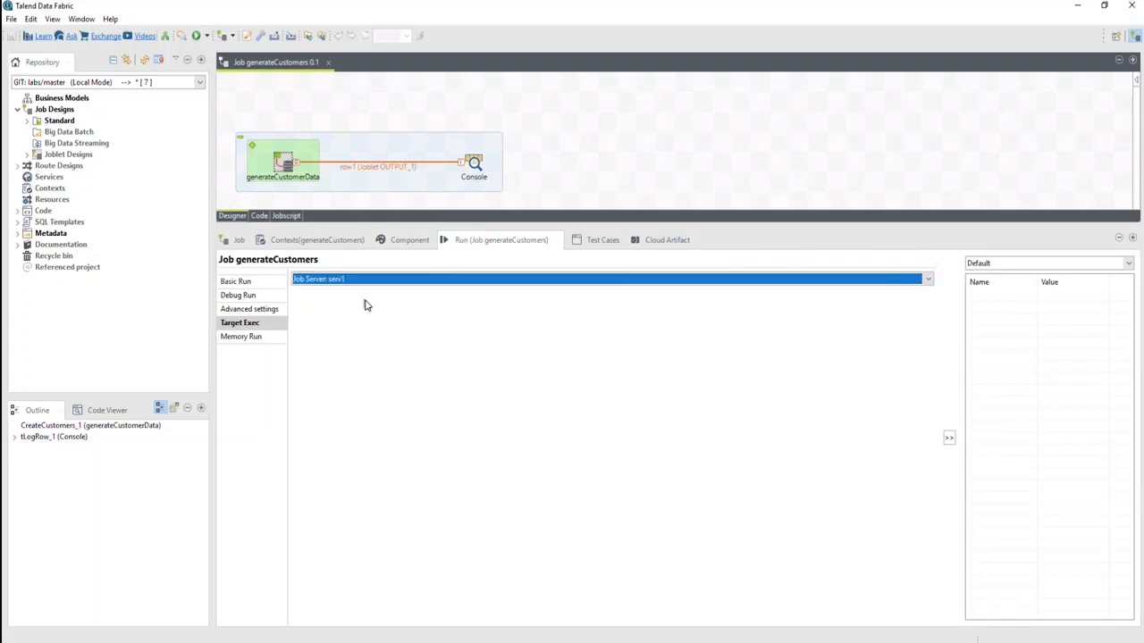
pyautogui.click(236, 282)
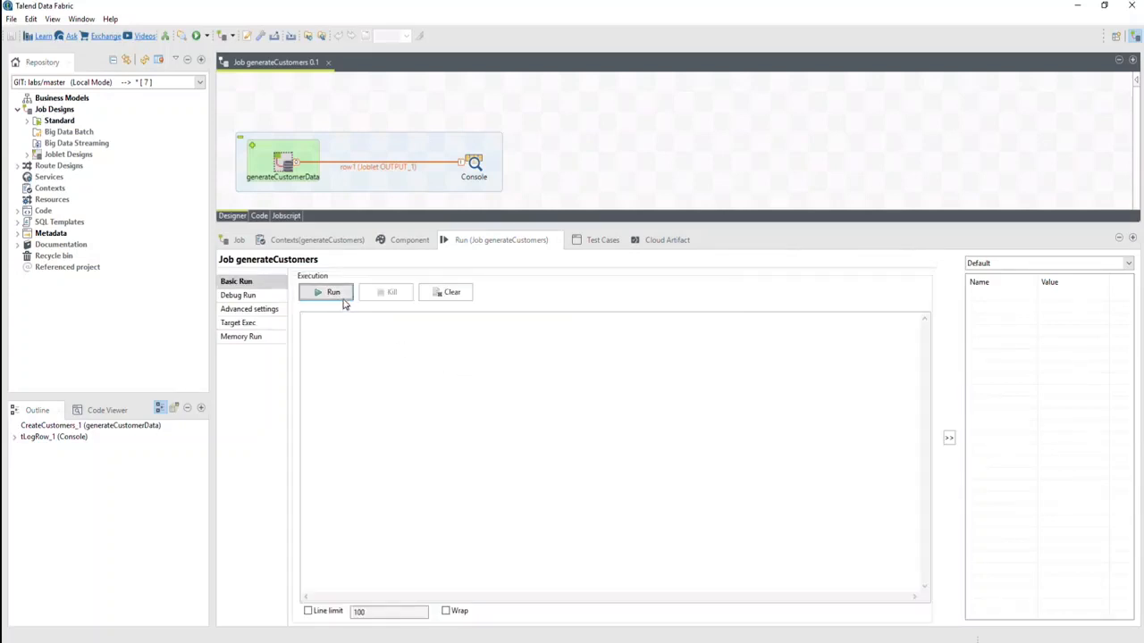
# Step: Run generateCustomers, review the listed customer rows and exit code 0, then empty the console
pyautogui.click(332, 293)
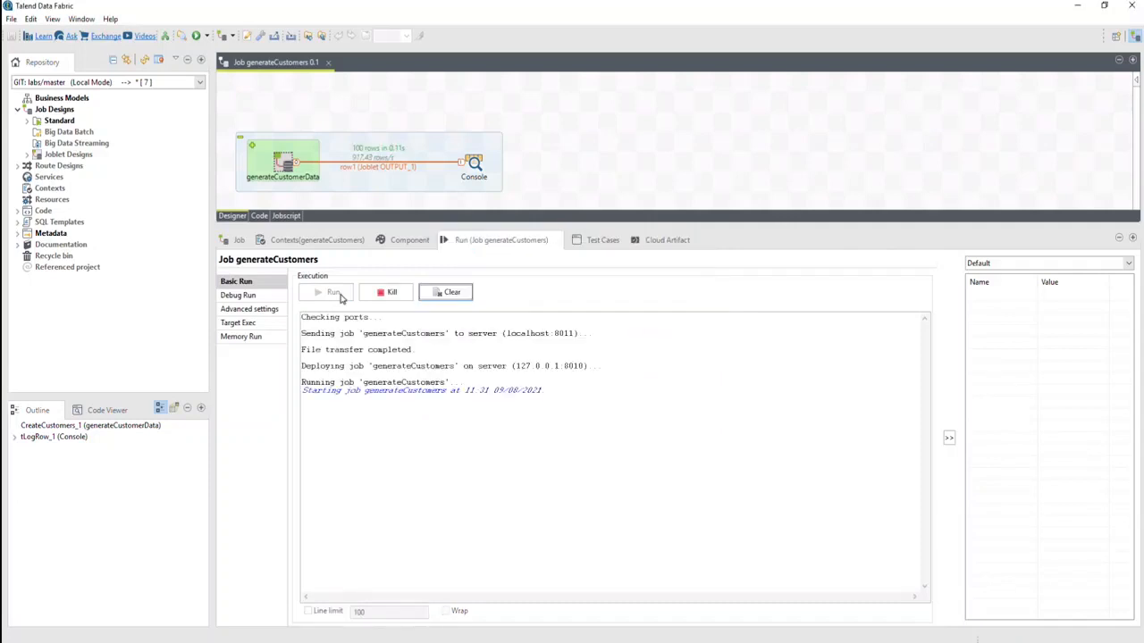
pyautogui.click(325, 293)
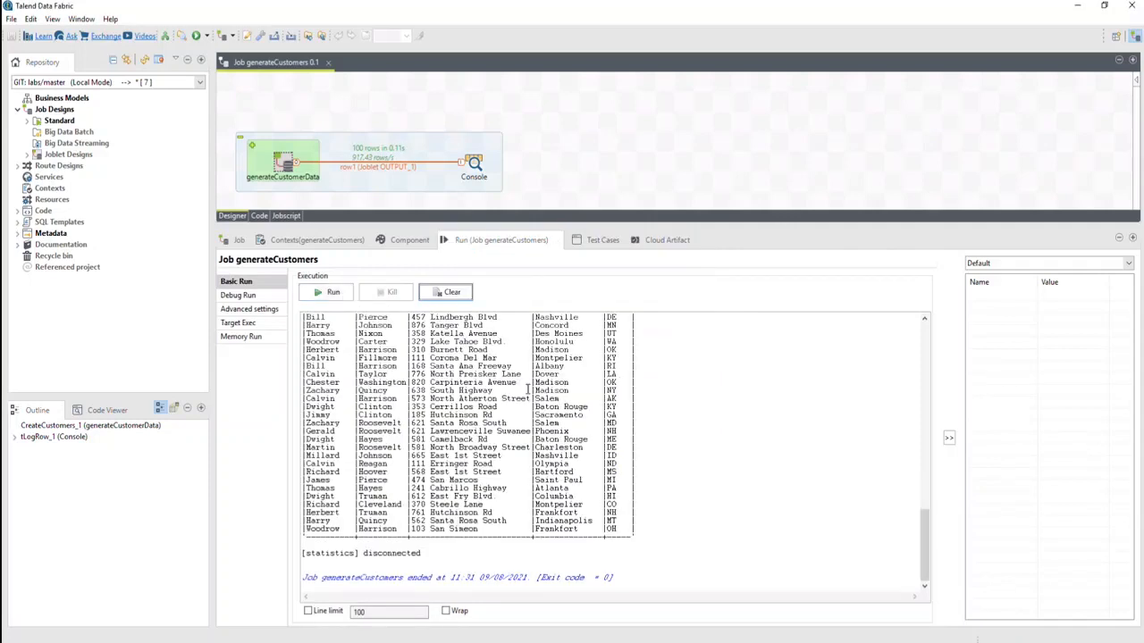
pyautogui.click(326, 293)
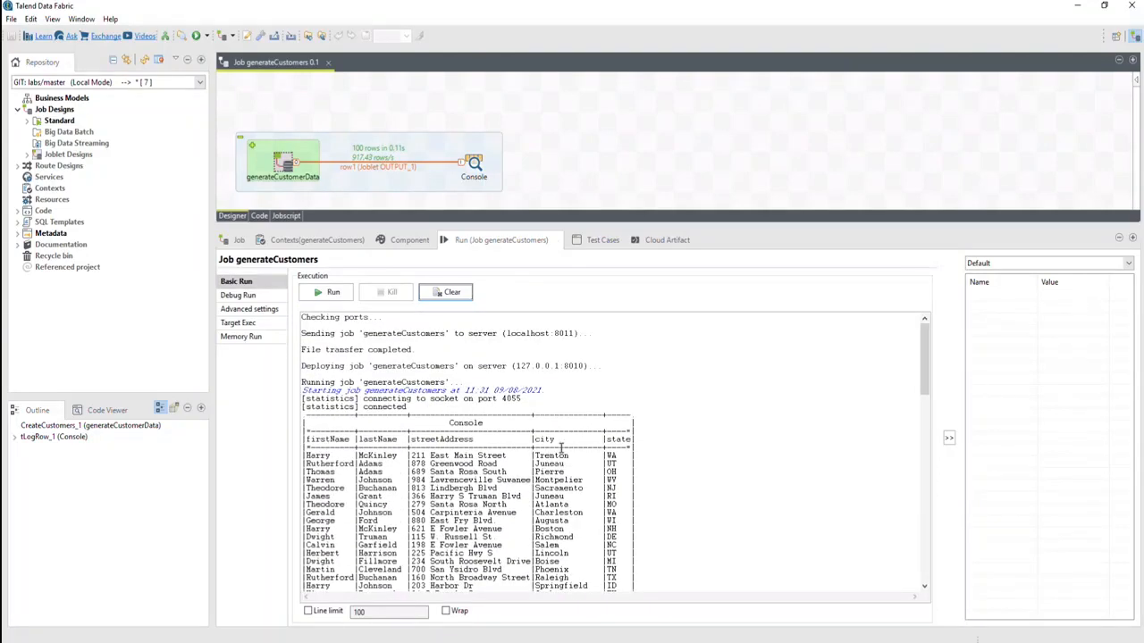
pyautogui.click(445, 293)
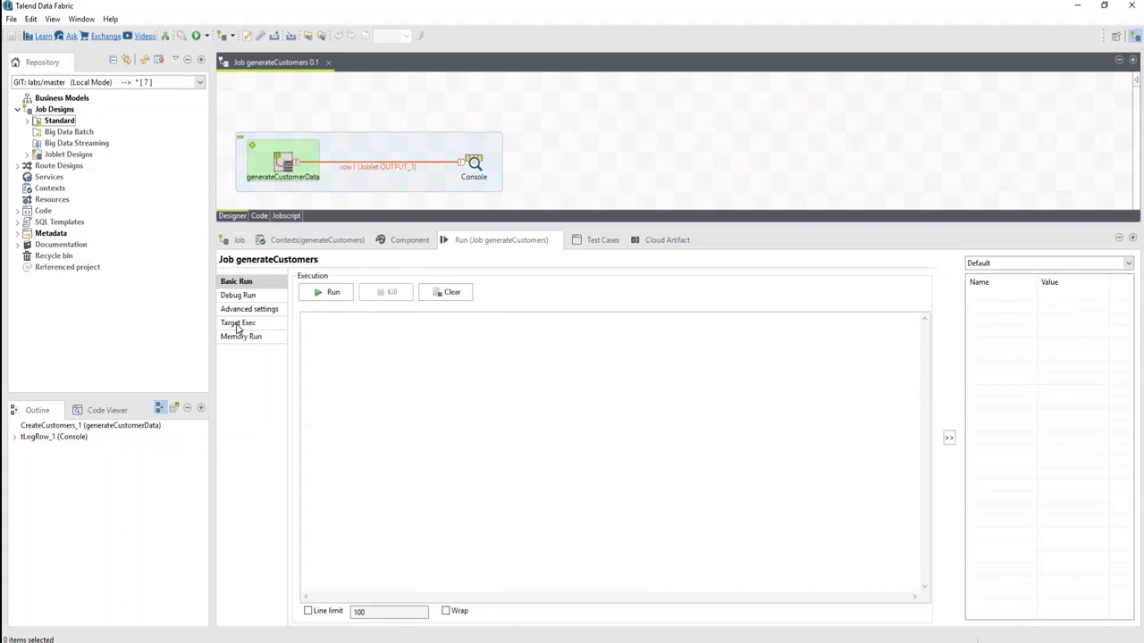
# Step: Review the available execution targets in the Target Exec settings
pyautogui.click(239, 322)
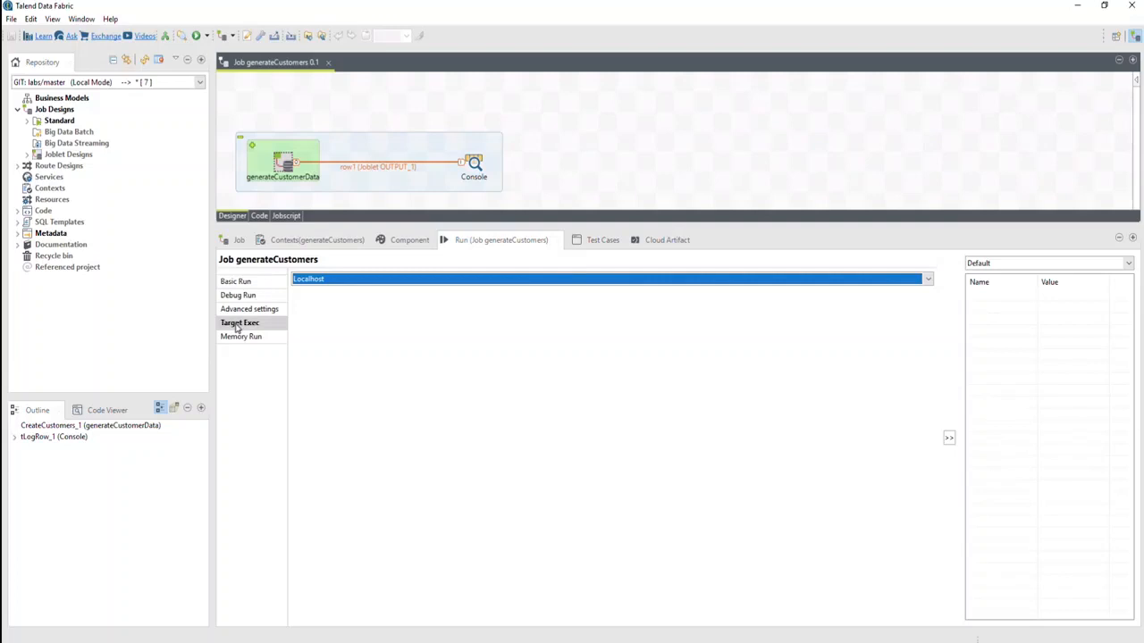
pyautogui.moveTo(682, 289)
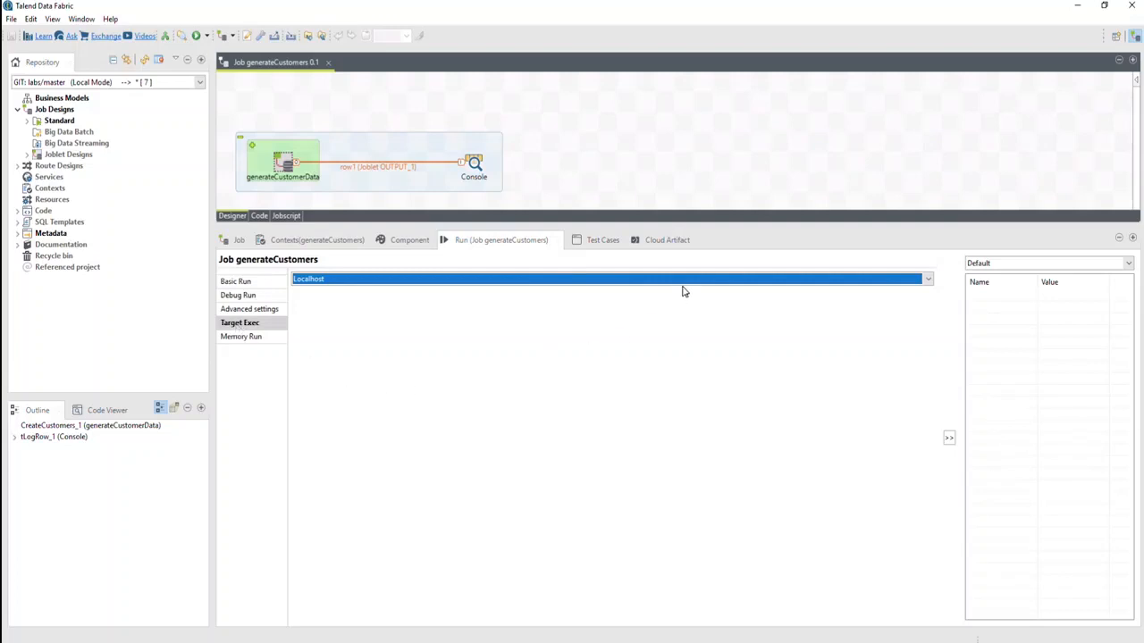
pyautogui.click(925, 279)
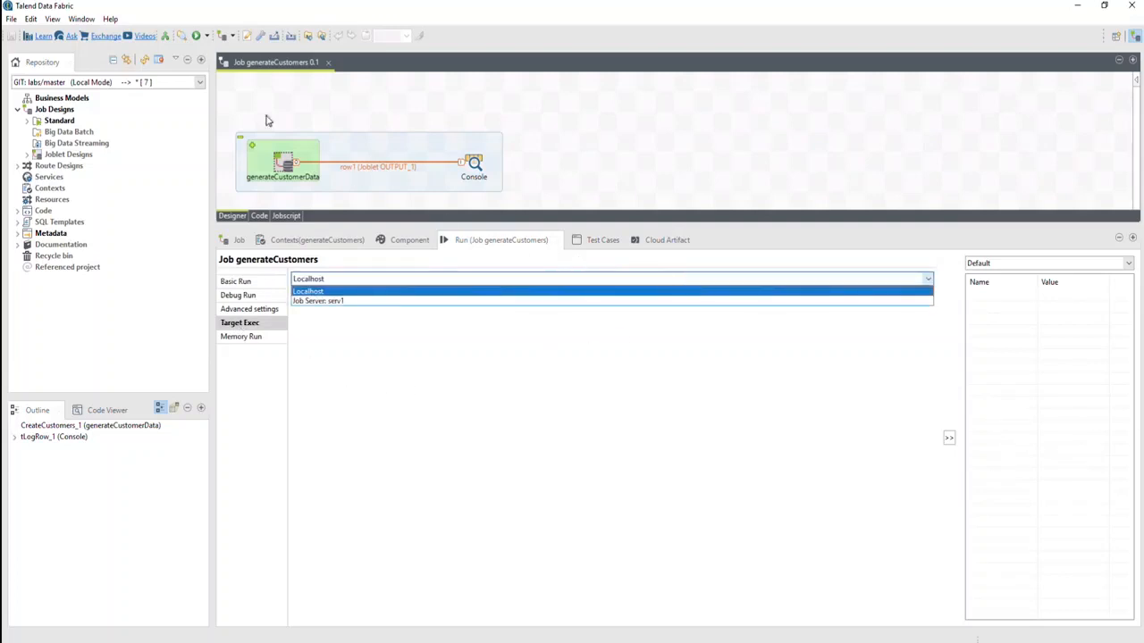
pyautogui.click(308, 289)
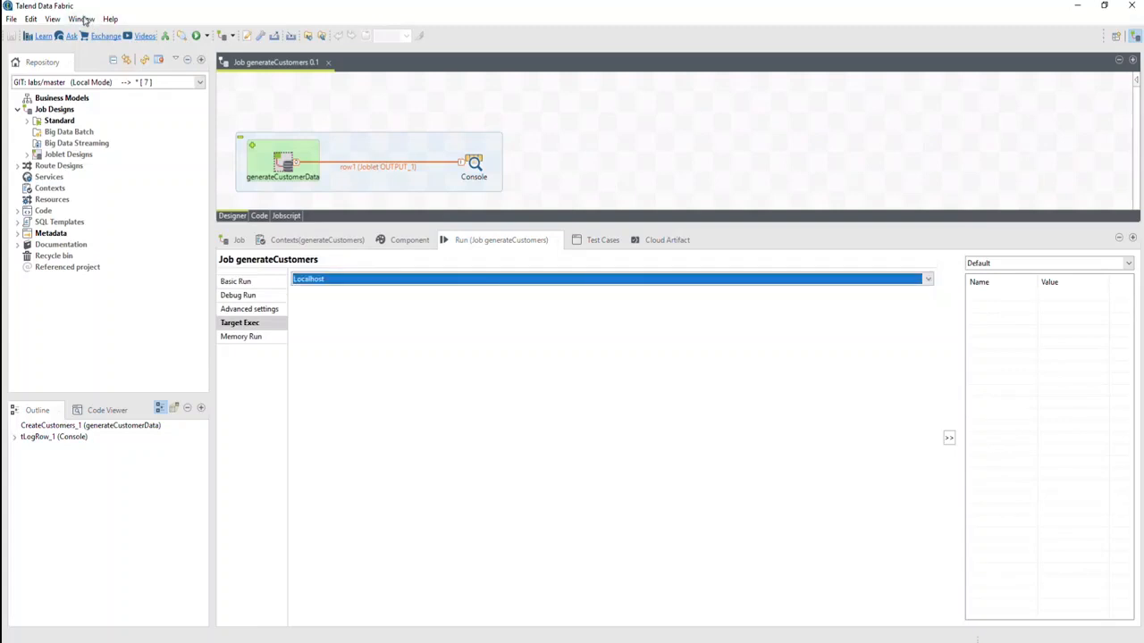
# Step: Check Window > Preferences, then choose Job Server serv1 as the execution target again
pyautogui.click(86, 17)
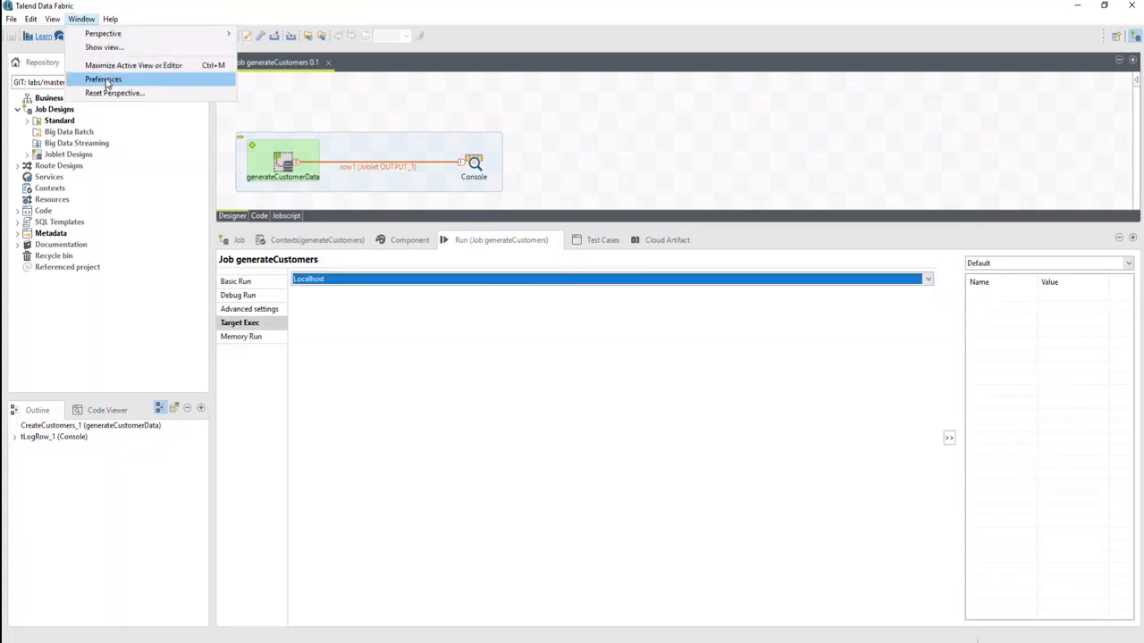
pyautogui.click(114, 81)
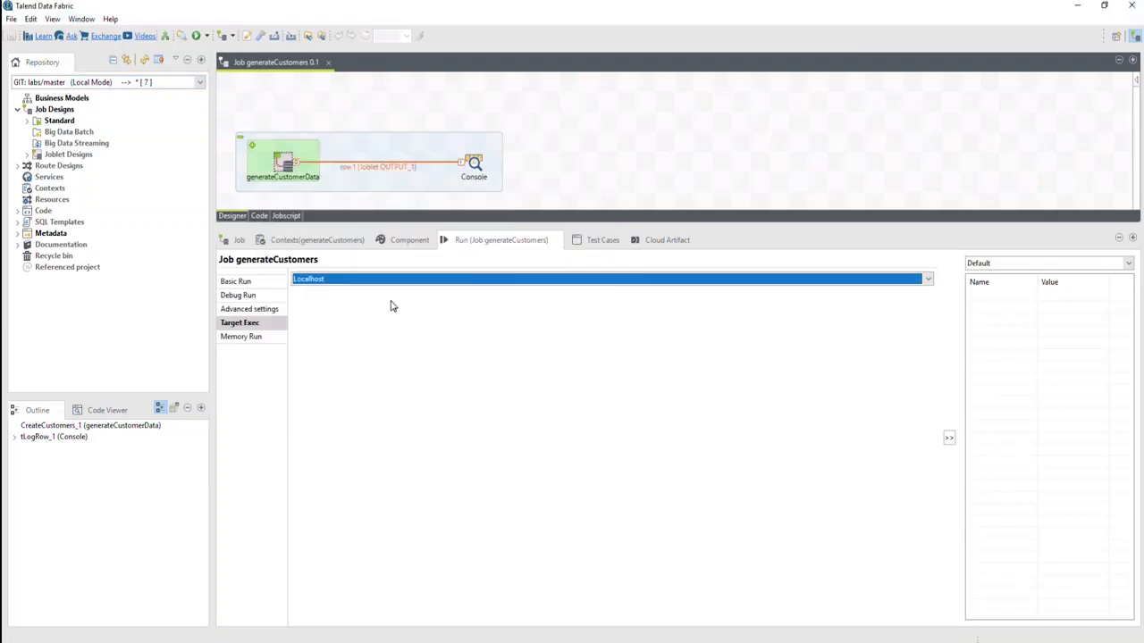
pyautogui.click(926, 279)
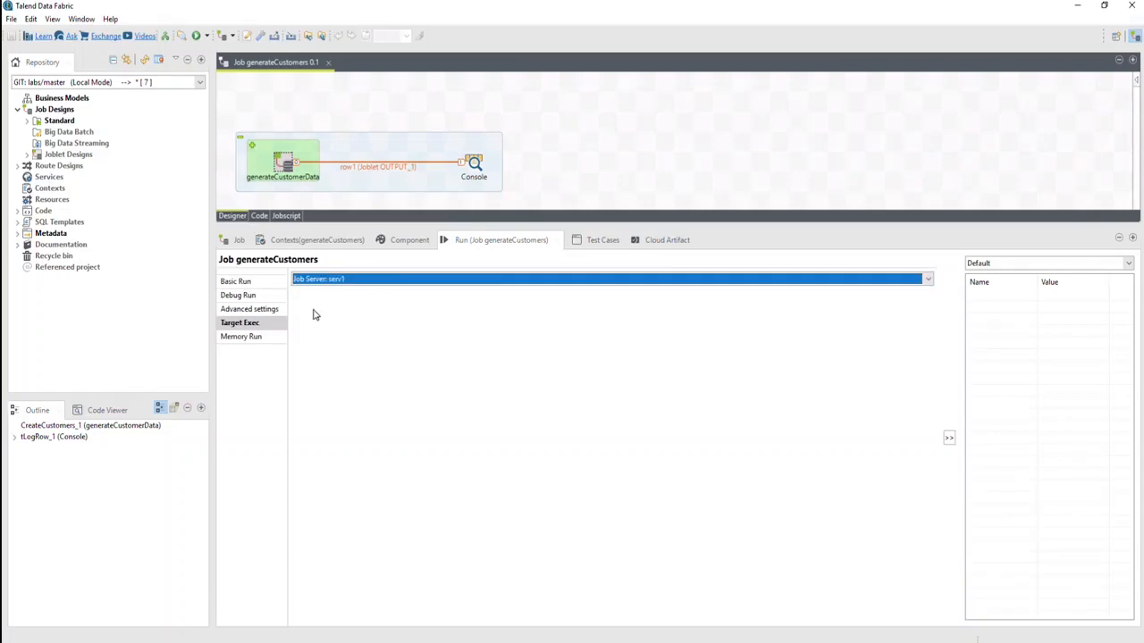
# Step: Run generateCustomers on Job Server serv1, showing file transfer messages, customer rows and exit code 0
pyautogui.click(235, 283)
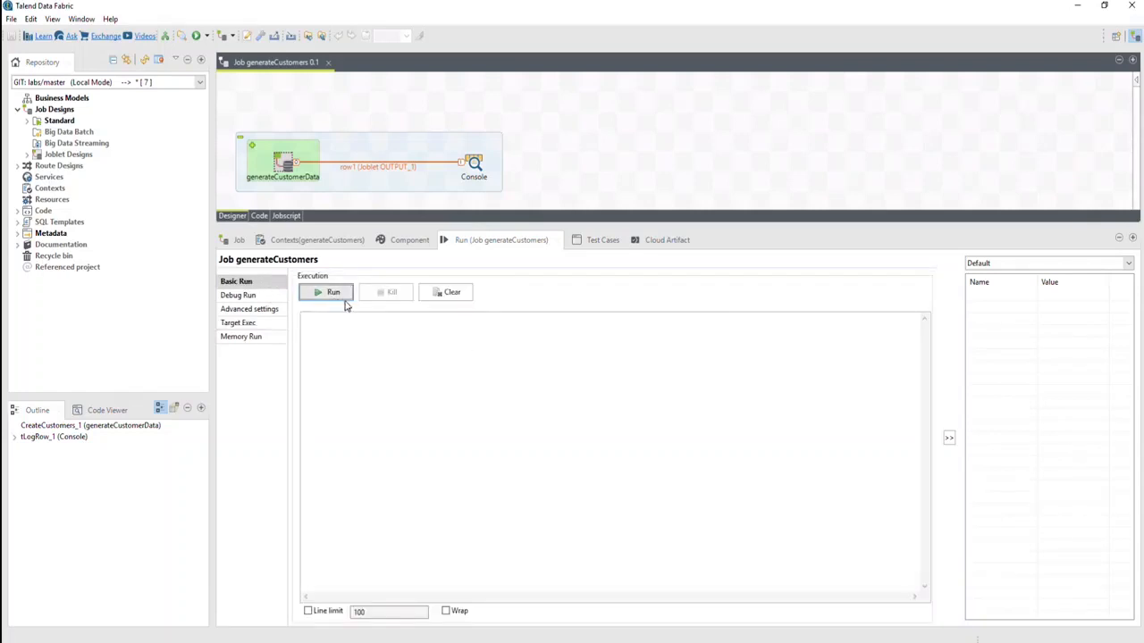
pyautogui.click(332, 293)
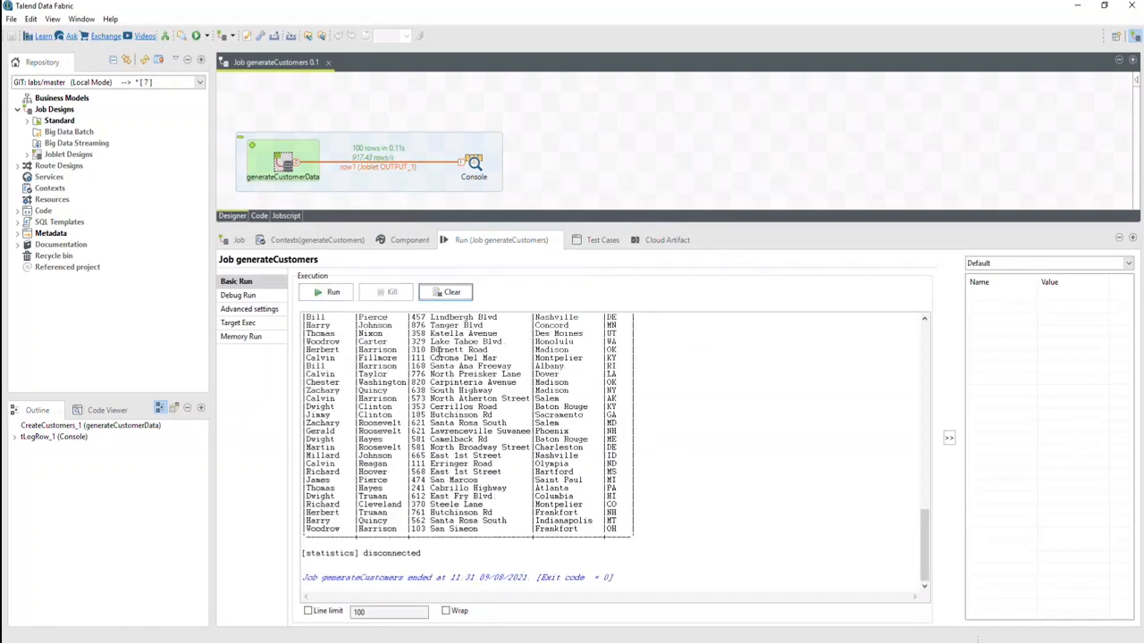
pyautogui.click(326, 293)
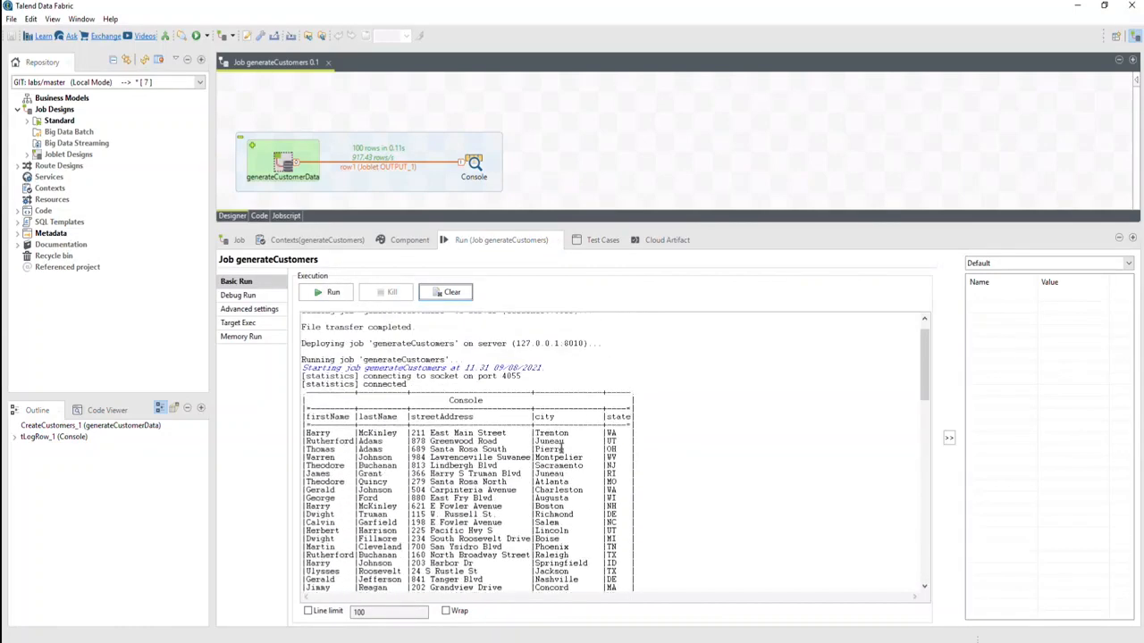